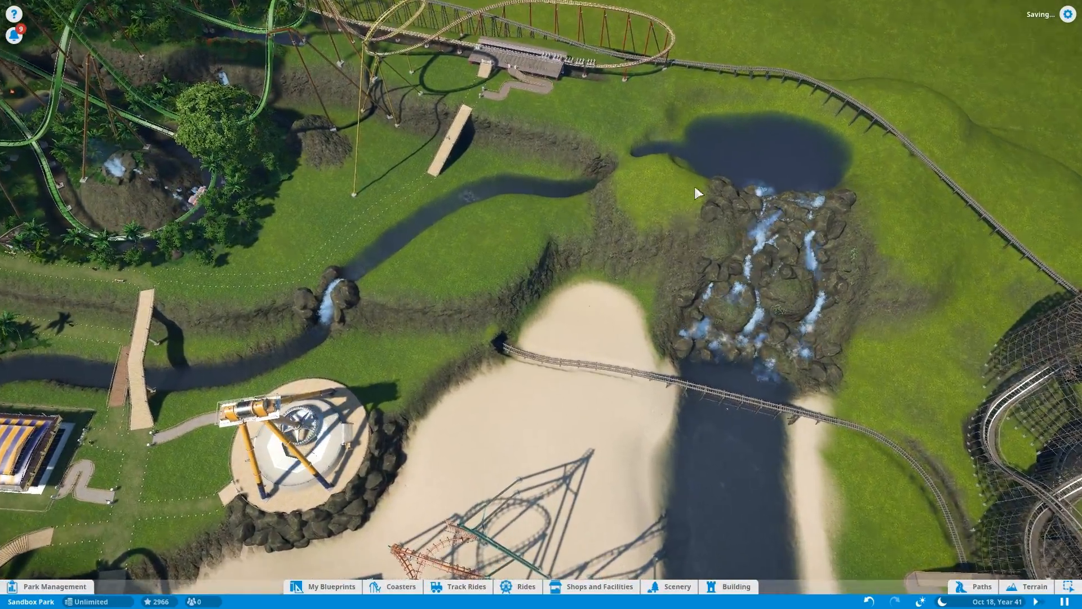
- Choose the Boom Boat log flume blueprint from the water track rides for placement
{"action": "left_click", "coordinate": [730, 586]}
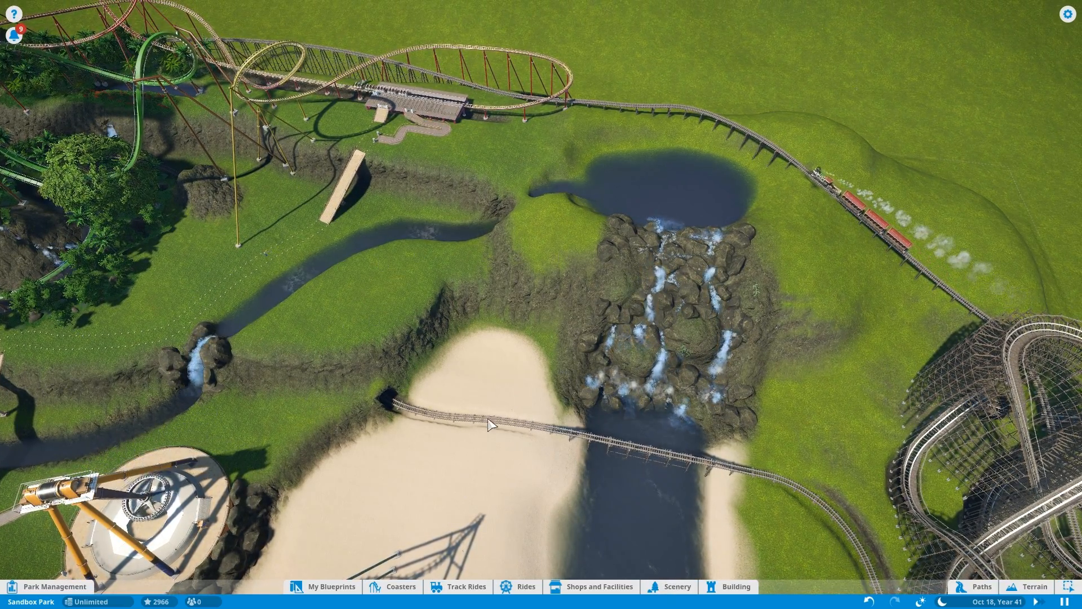
{"action": "mouse_move", "coordinate": [460, 472]}
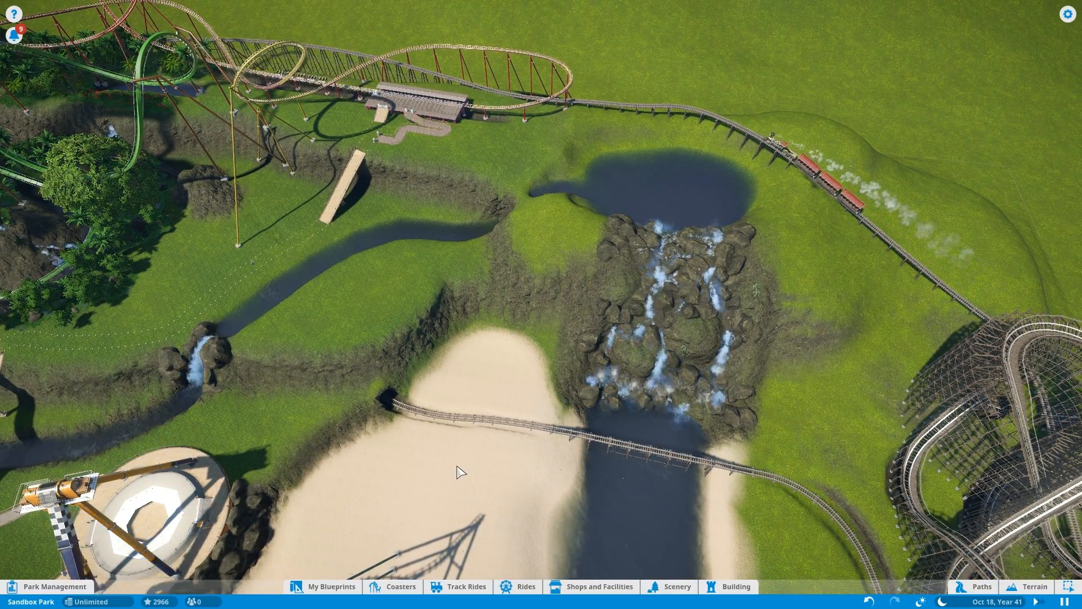
{"action": "left_click", "coordinate": [675, 586]}
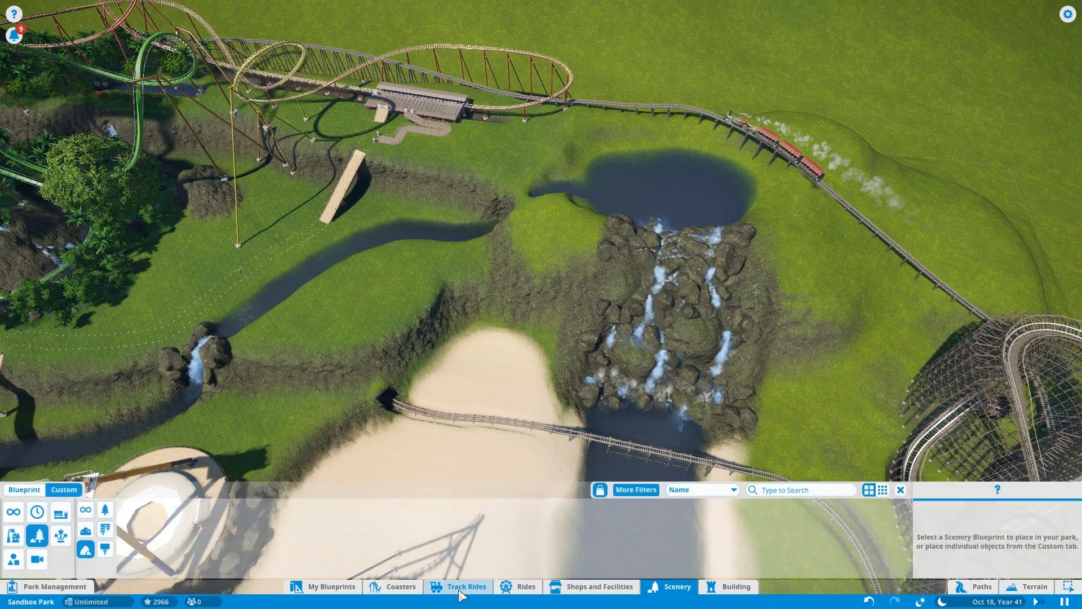
{"action": "left_click", "coordinate": [465, 586]}
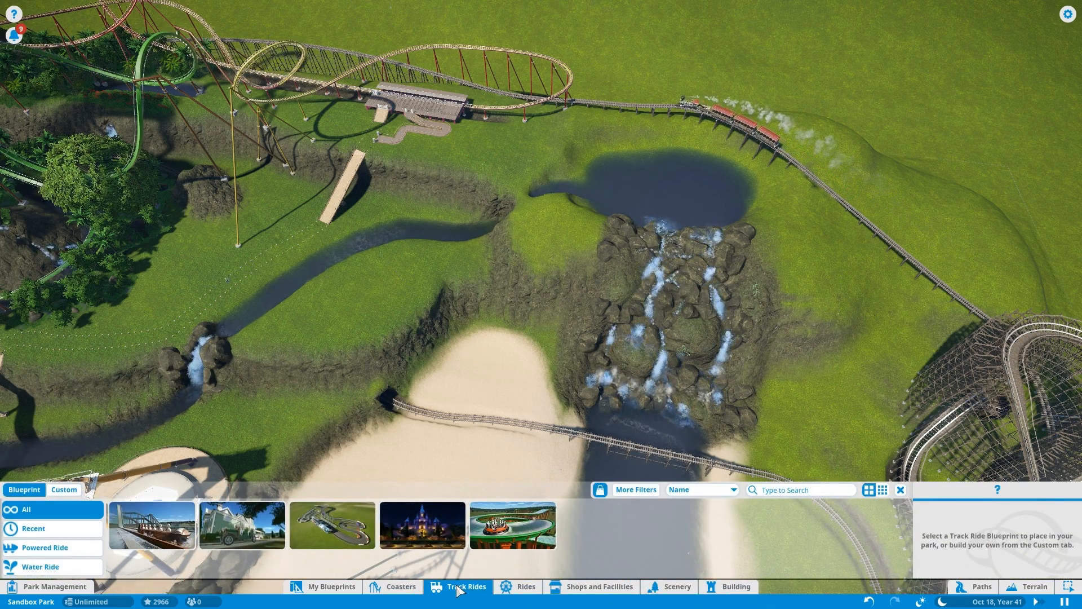
{"action": "mouse_move", "coordinate": [422, 524]}
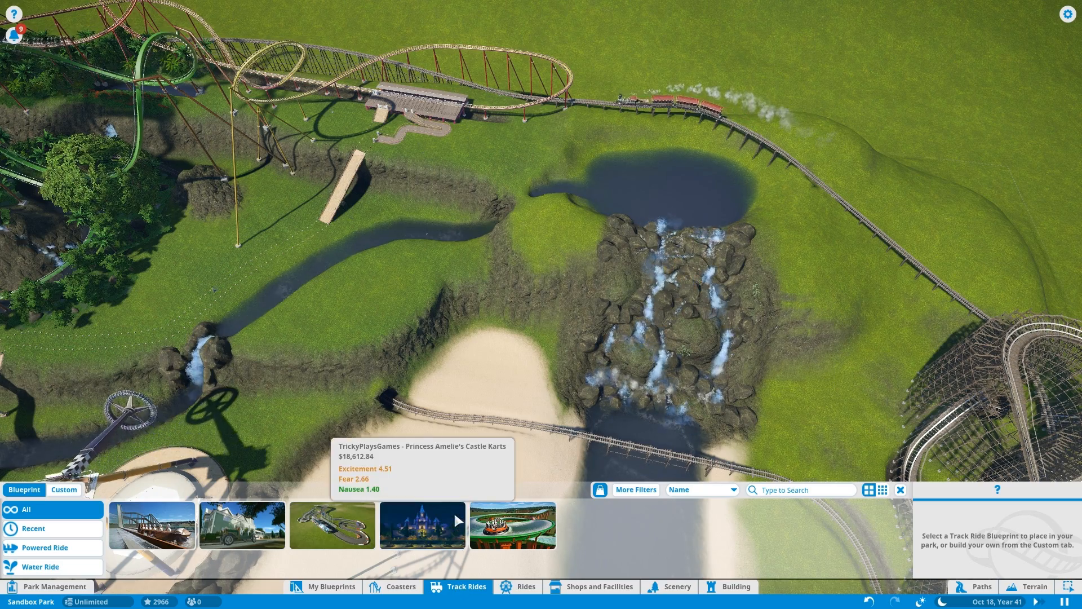
{"action": "mouse_move", "coordinate": [151, 524]}
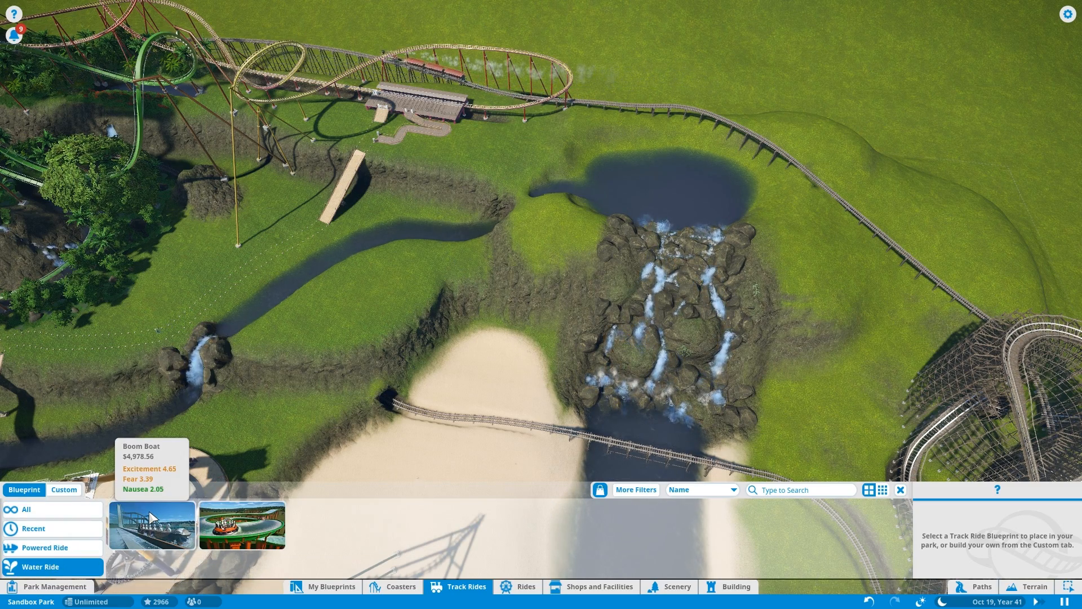
{"action": "left_click", "coordinate": [150, 524]}
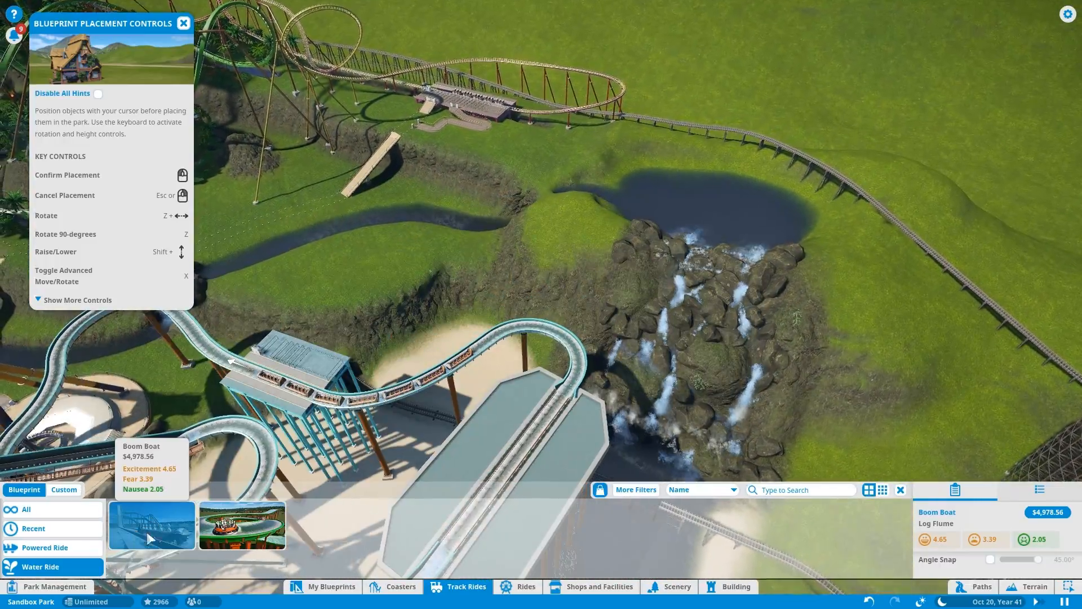
- Switch to the Whitewater River Rapids blueprint and start a custom River Rapids station in the water
{"action": "left_click", "coordinate": [242, 524]}
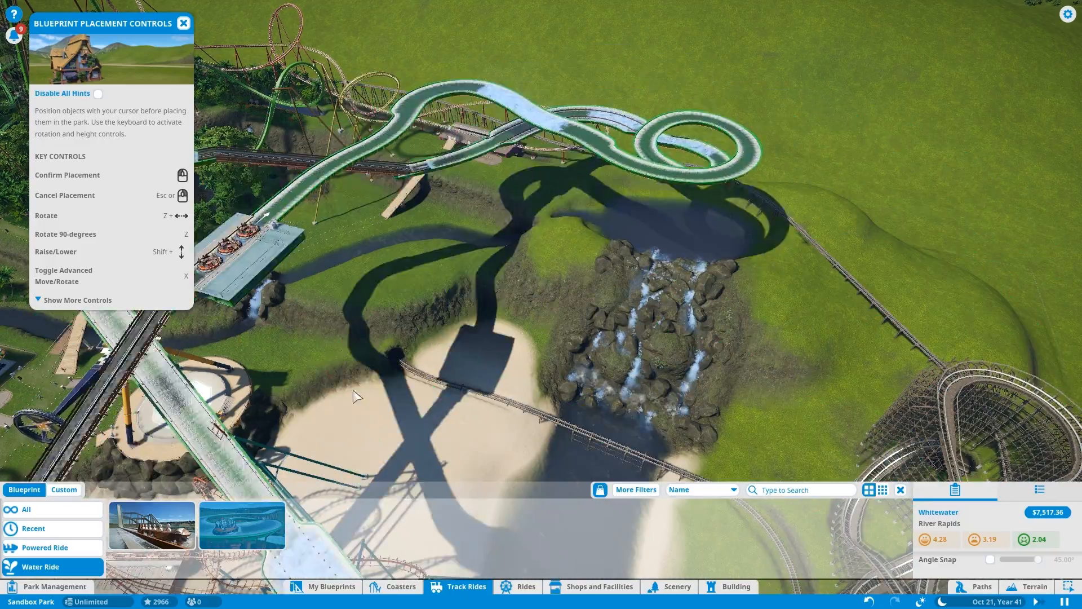
{"action": "left_click", "coordinate": [64, 489]}
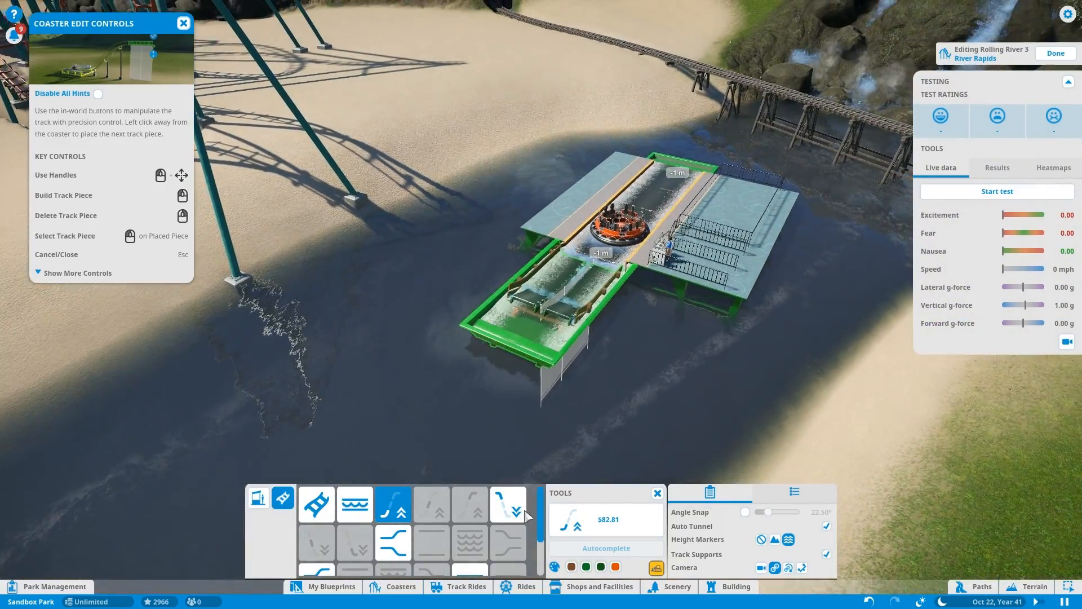
- Add a Wide Section Start piece after the station and build it along the river
{"action": "left_click", "coordinate": [469, 504]}
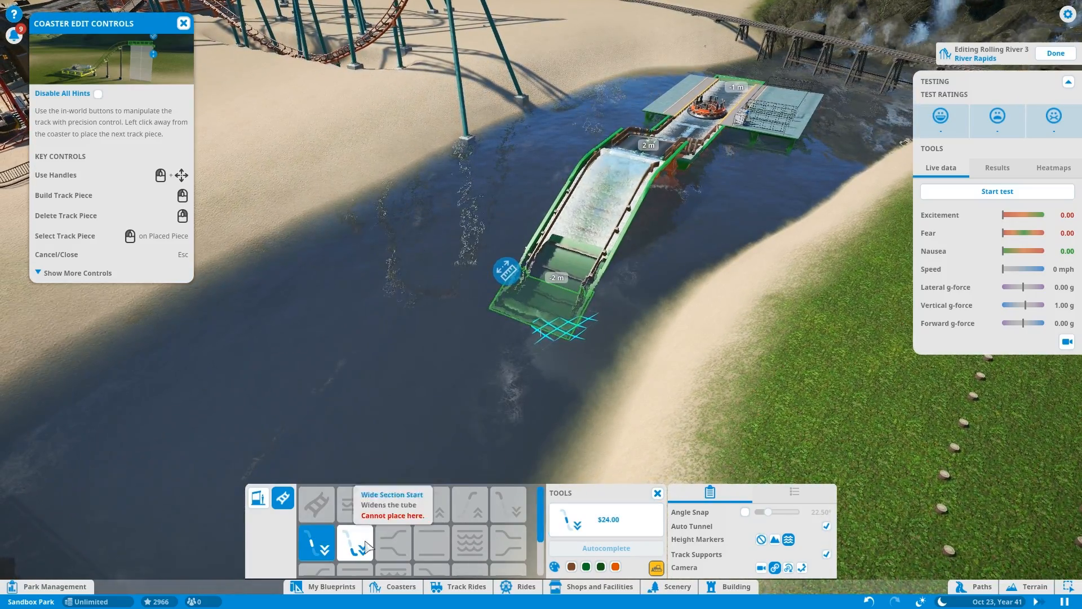
{"action": "left_click", "coordinate": [355, 543]}
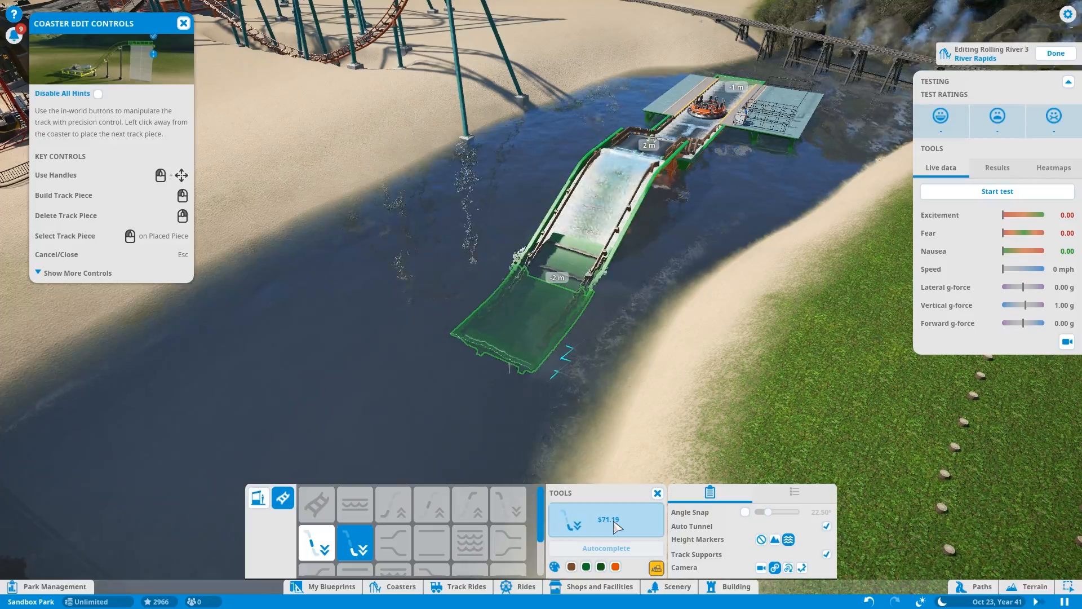
{"action": "left_click", "coordinate": [316, 504]}
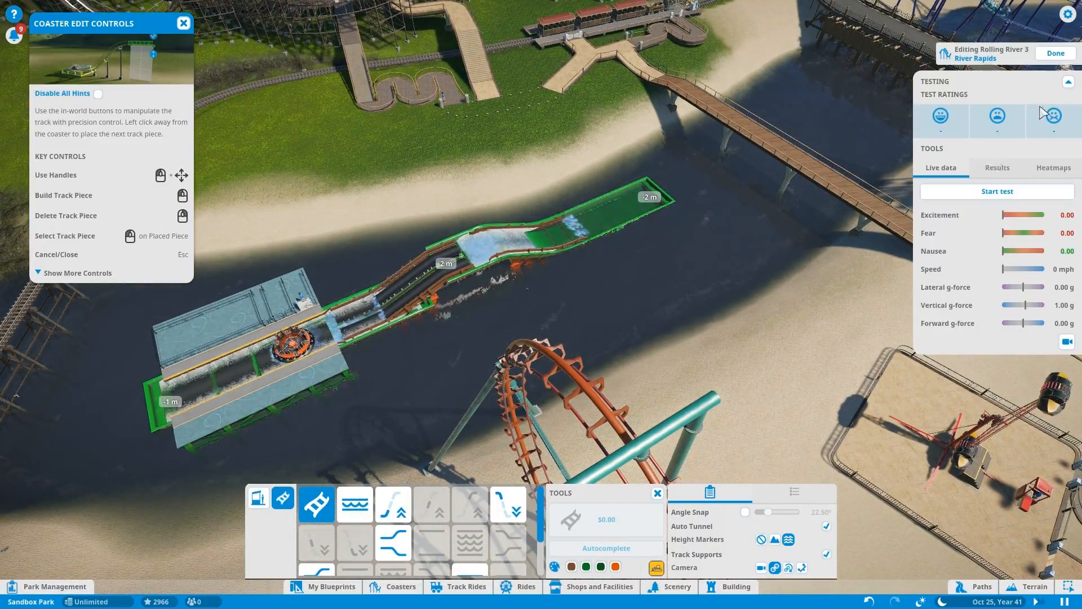
{"action": "mouse_move", "coordinate": [716, 263]}
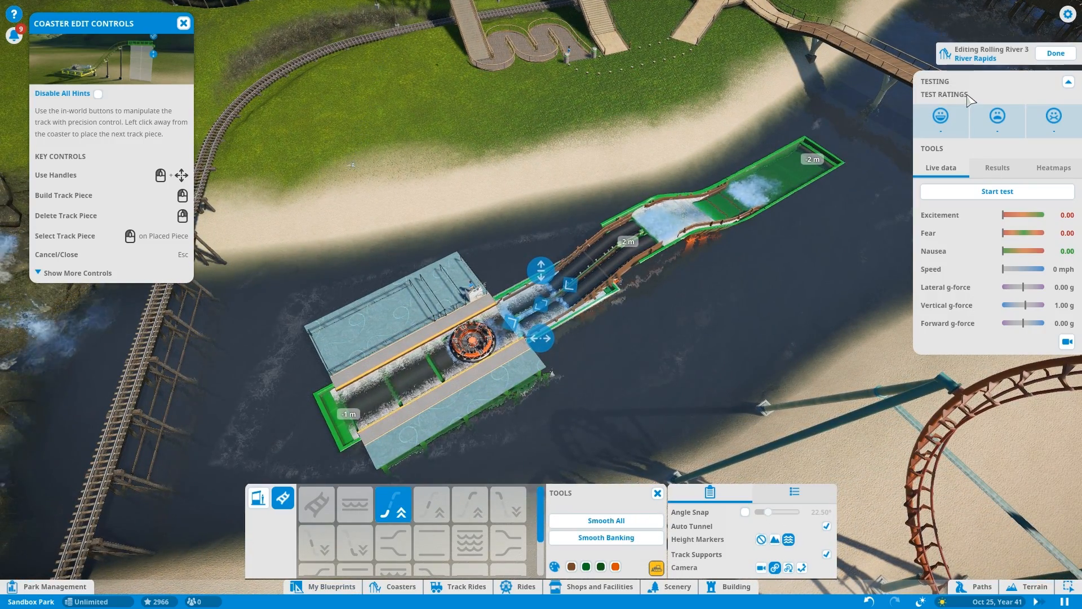
- Delete the Rolling River 3 track and ride, then bring up the Track Rides catalogue by the stream
{"action": "left_click", "coordinate": [995, 192]}
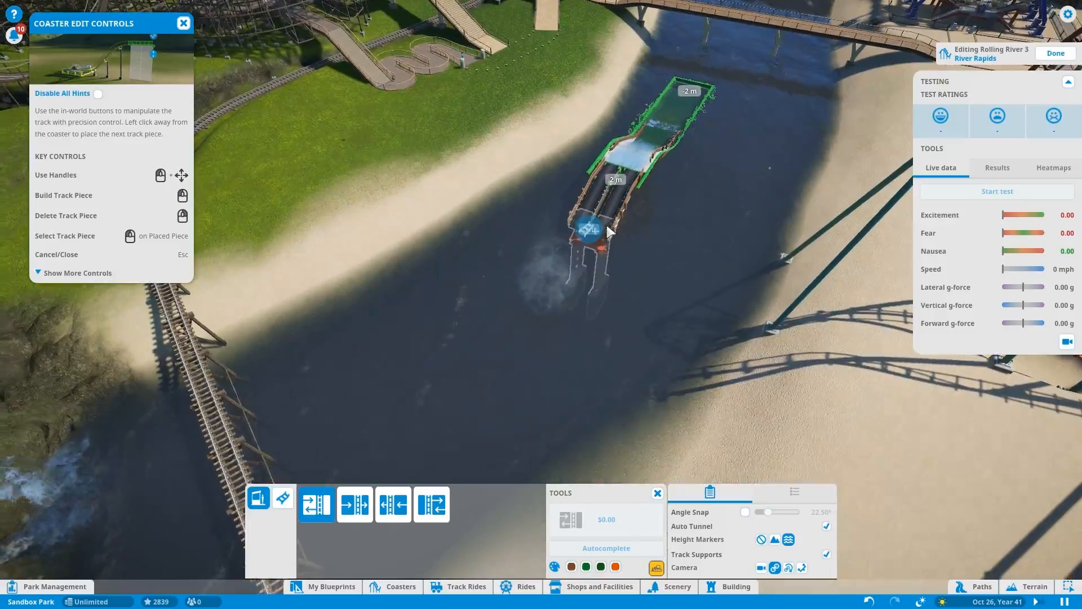
{"action": "left_click", "coordinate": [282, 497]}
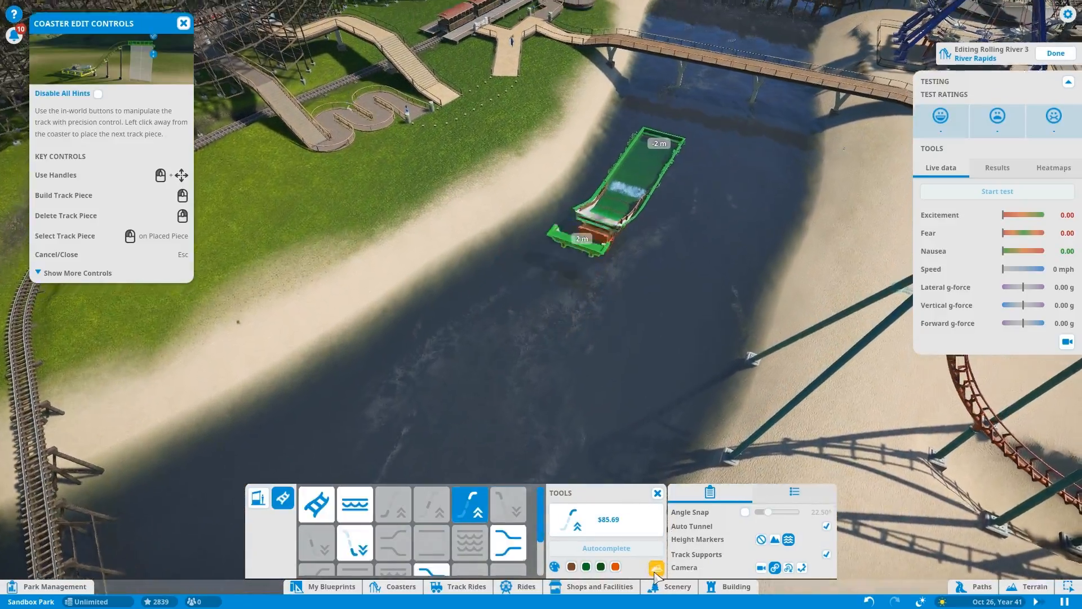
{"action": "left_click", "coordinate": [1055, 53]}
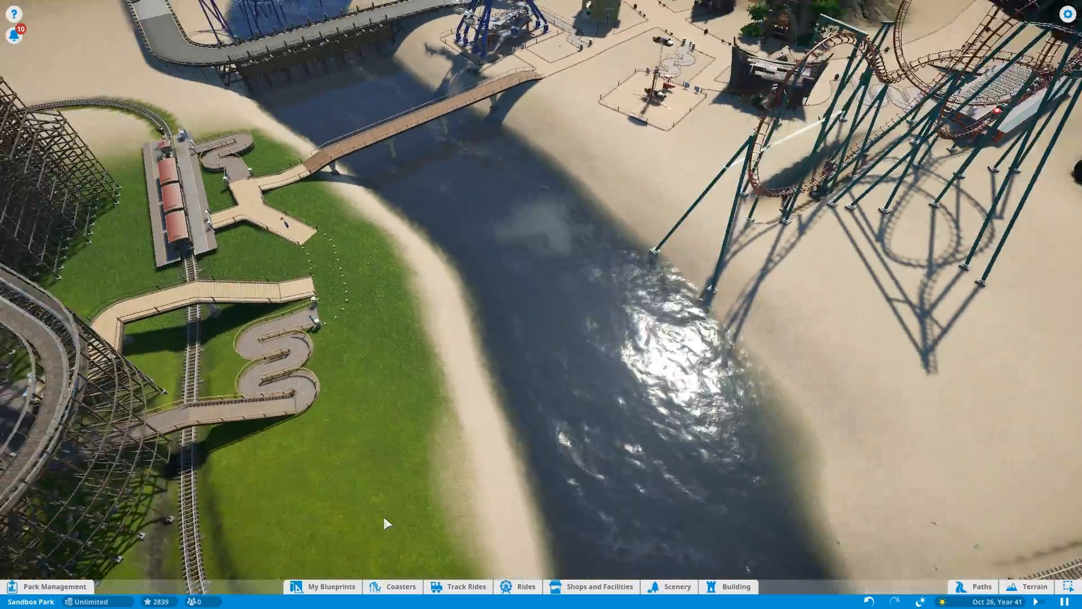
{"action": "left_click", "coordinate": [466, 586]}
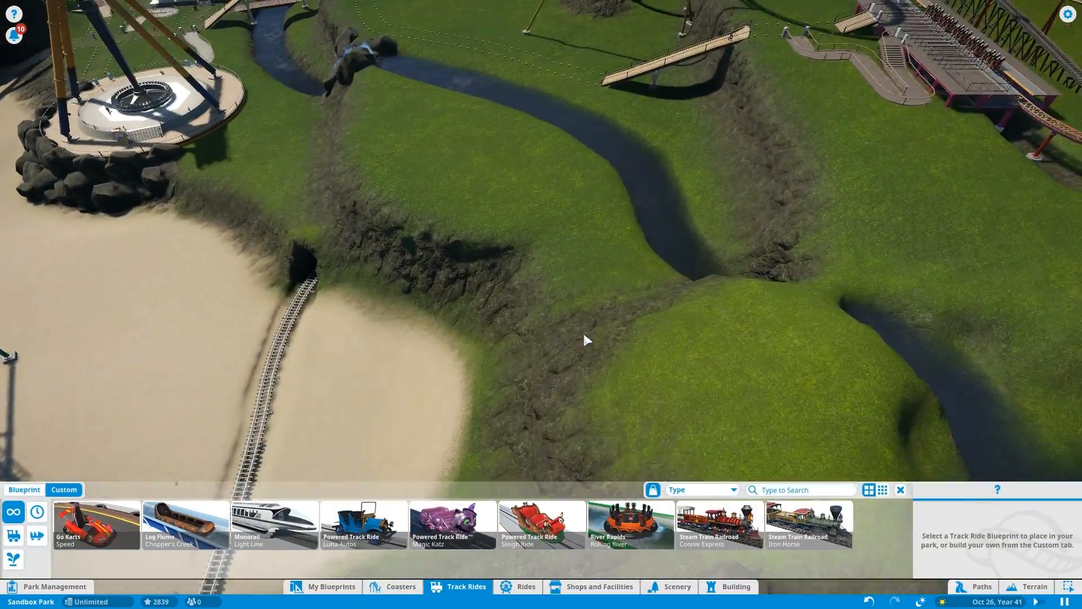
- Pick the custom River Rapids ride and place its station in the grassy stream valley
{"action": "left_click", "coordinate": [627, 524]}
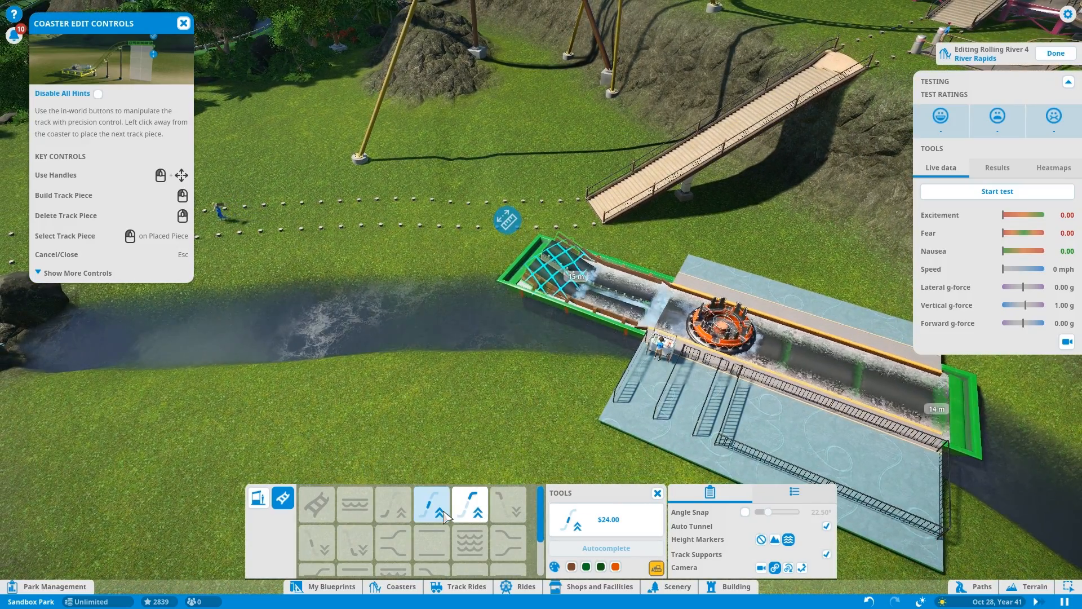
- Build a climbing lift hill section onto the end of Rolling River 4's station track
{"action": "left_click", "coordinate": [470, 503]}
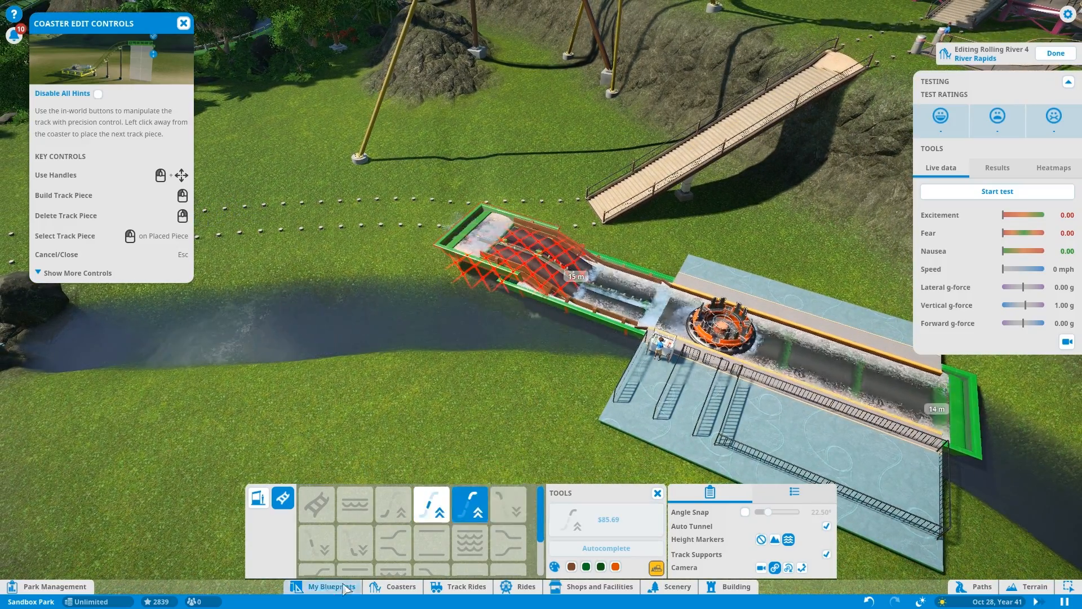
{"action": "left_click", "coordinate": [315, 503]}
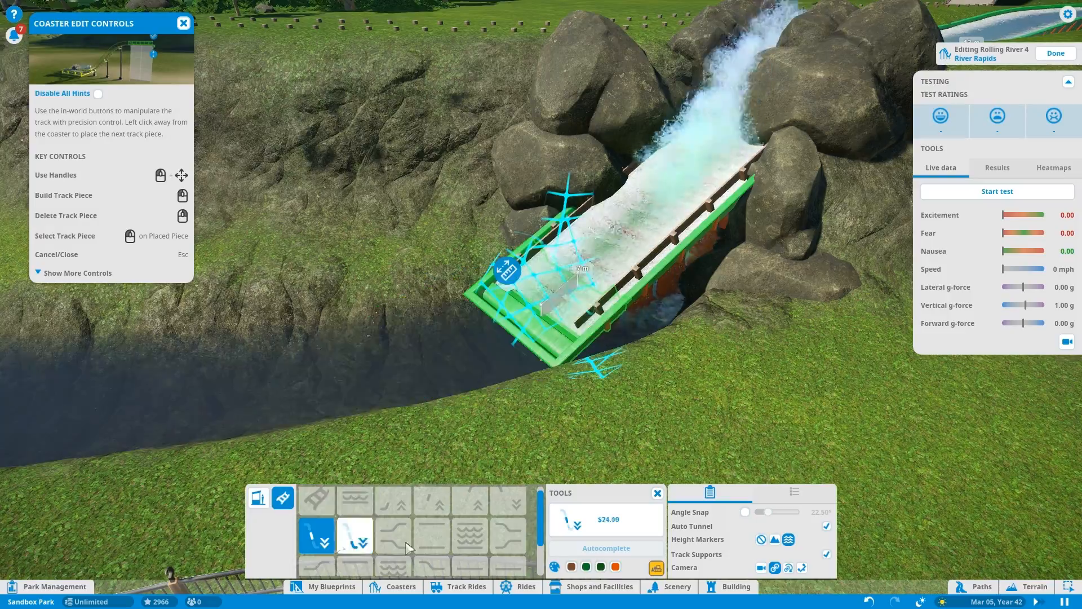
- Add straight and curved pieces so the flume sweeps across the valley back to the station
{"action": "left_click", "coordinate": [354, 537]}
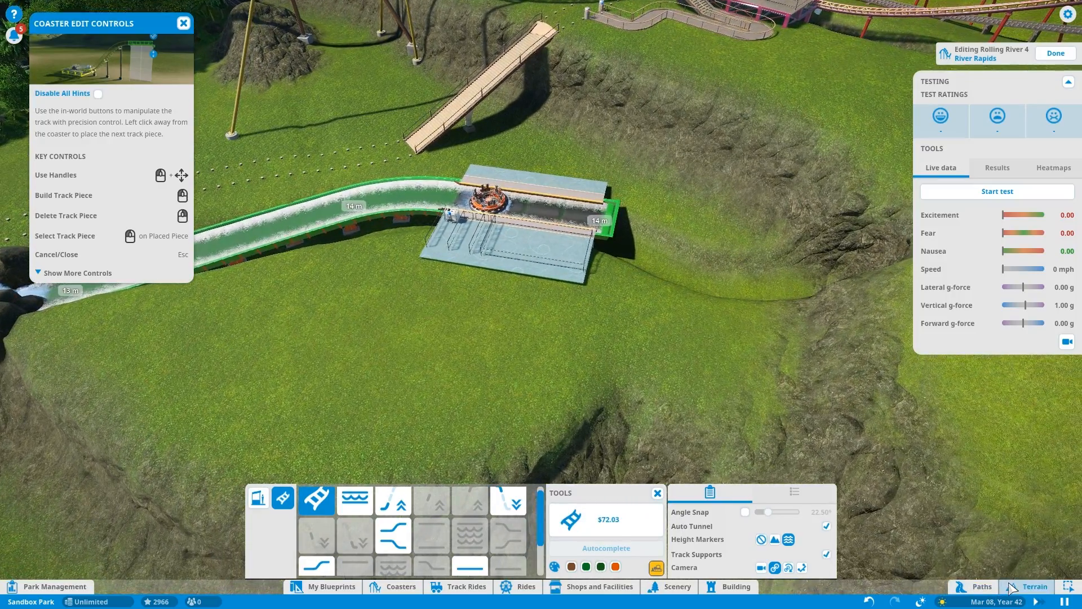
- Finish Rolling River 4's track editing with Done, leaving the closed ride past the waterfall
{"action": "left_click", "coordinate": [1034, 586]}
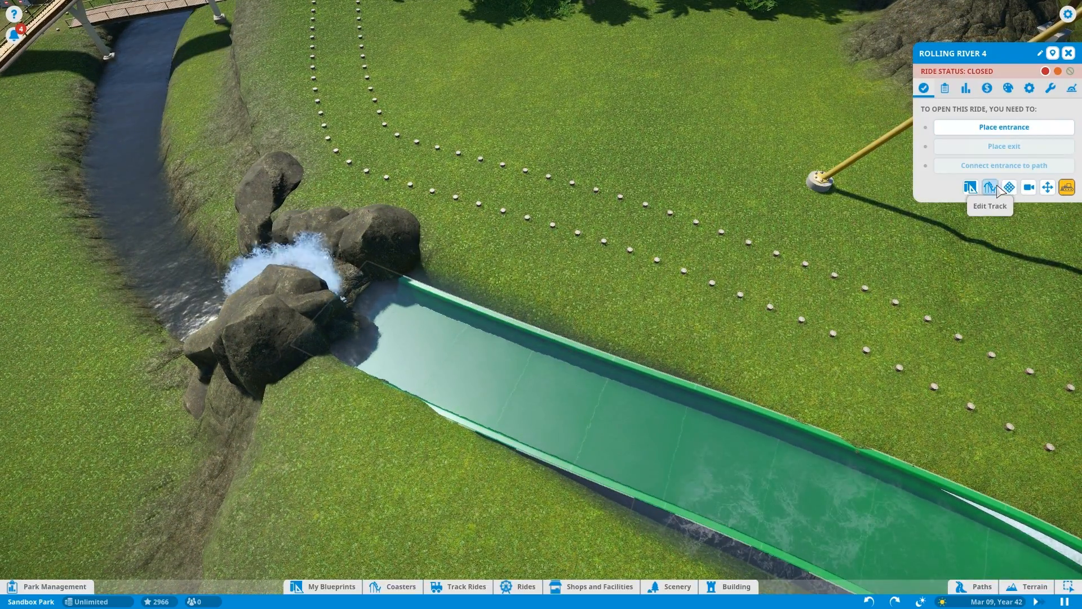
- Reopen Rolling River 4's track editor and adjust the end piece among the waterfall boulders
{"action": "left_click", "coordinate": [989, 187]}
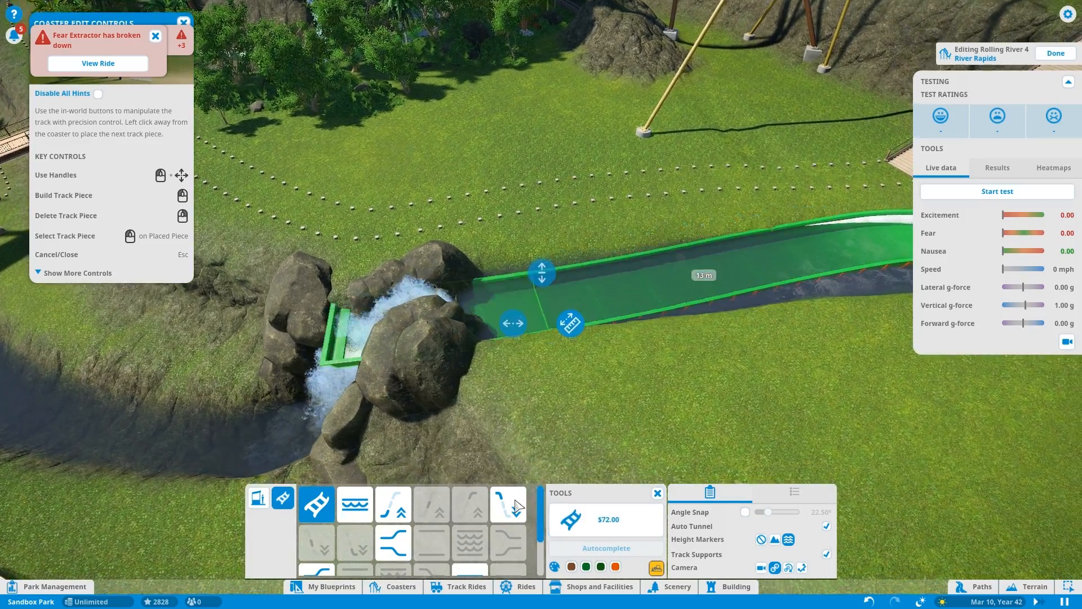
{"action": "left_click", "coordinate": [507, 504]}
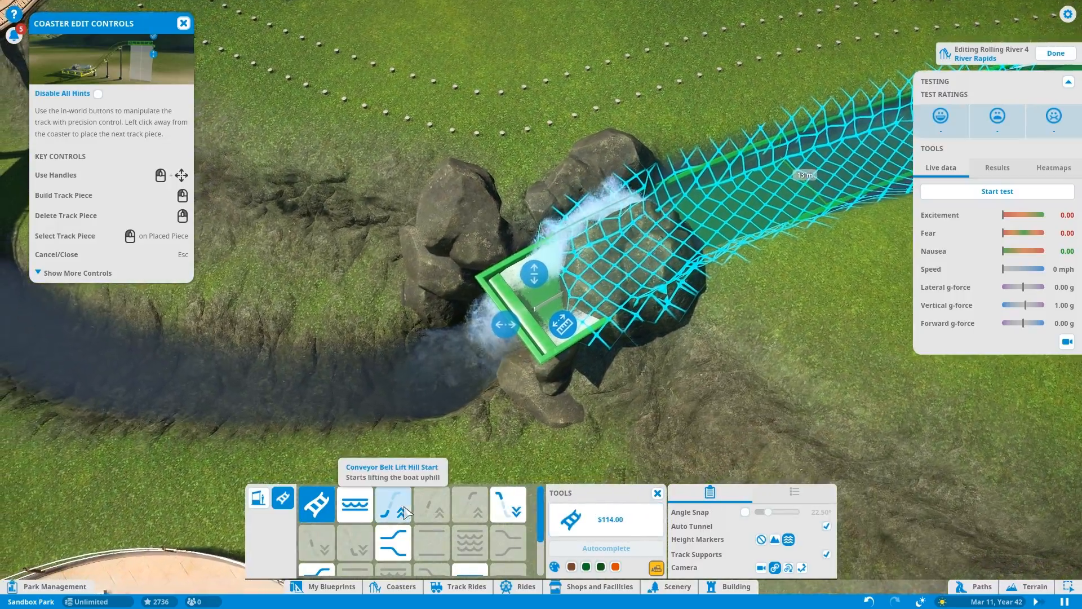
- Build a conveyor lift section starting the flume over the waterfall rocks
{"action": "left_click", "coordinate": [393, 503]}
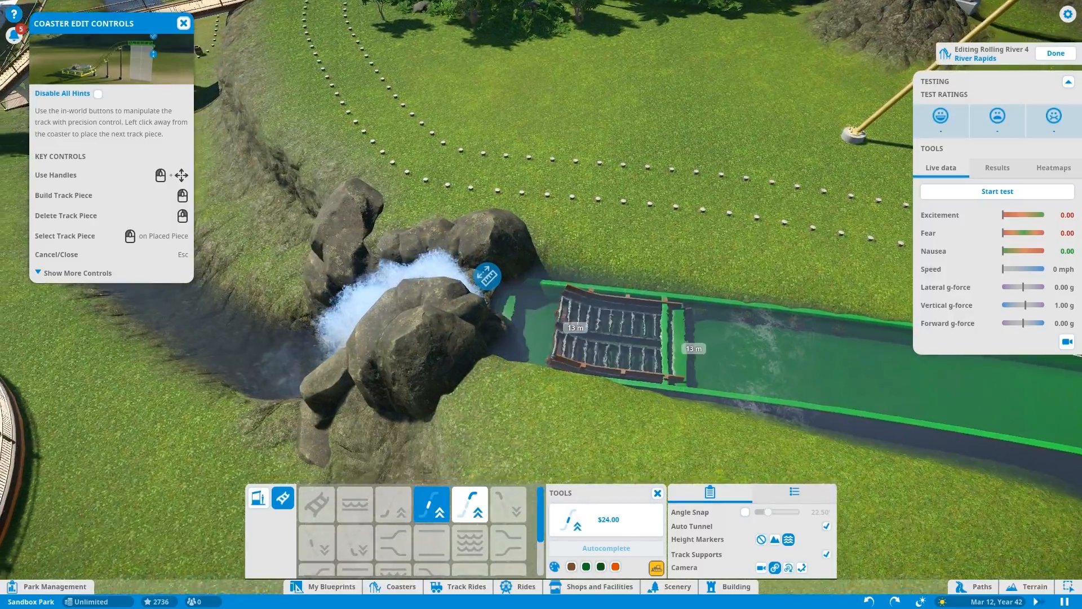
{"action": "left_click", "coordinate": [316, 503]}
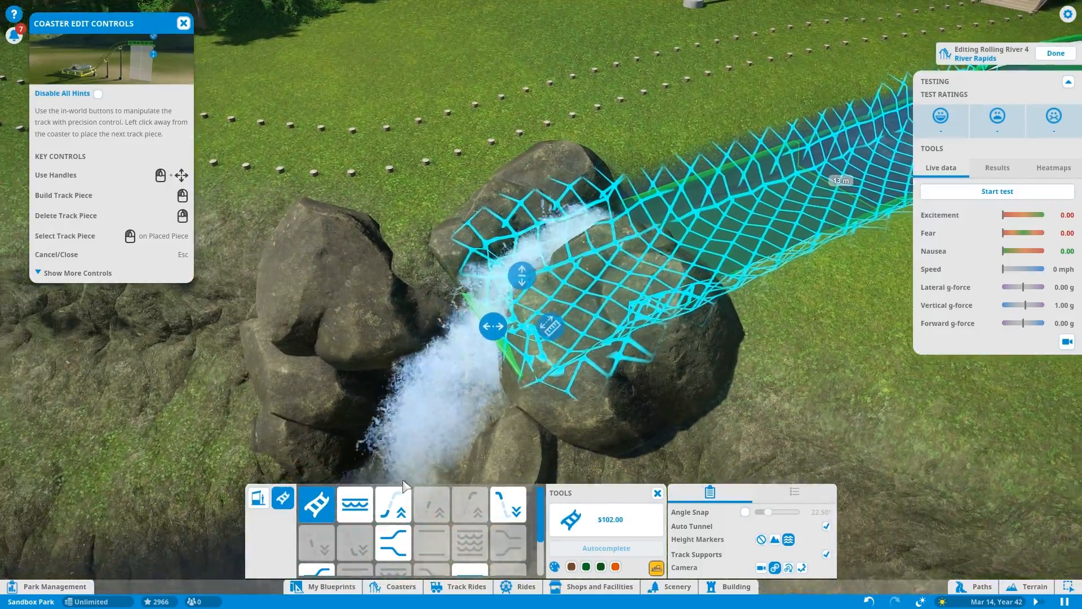
{"action": "left_click", "coordinate": [392, 502]}
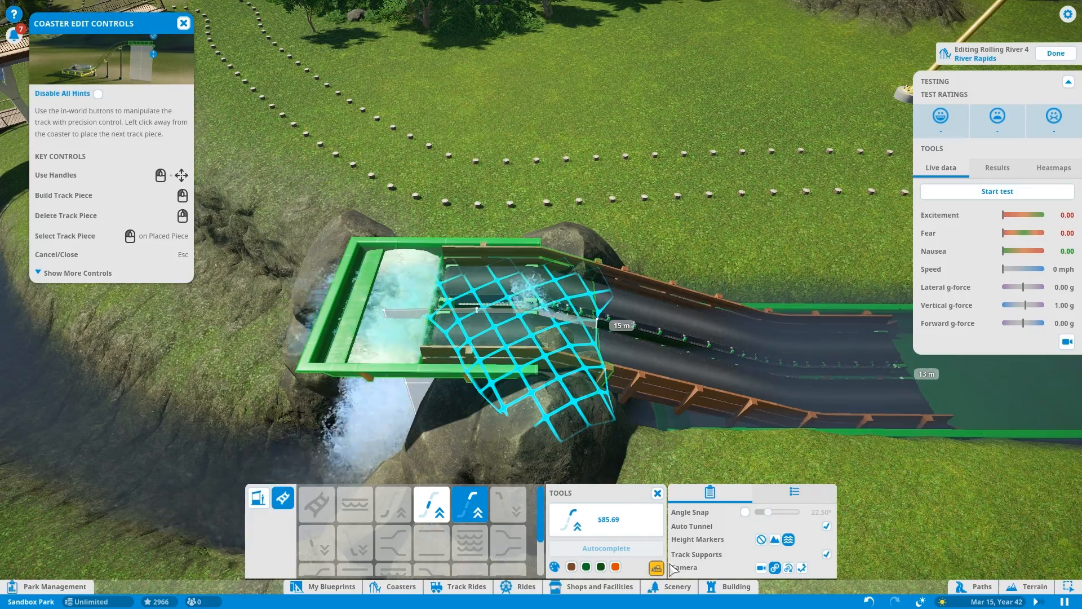
- Place an uphill slope piece so the flume climbs over the waterfall boulders
{"action": "left_click", "coordinate": [469, 503]}
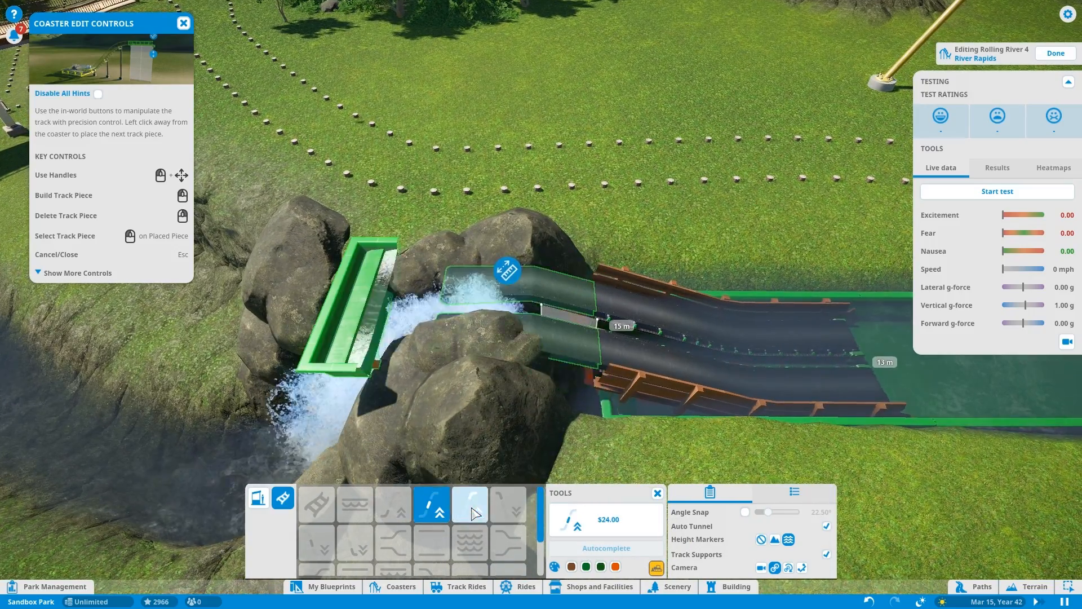
{"action": "left_click", "coordinate": [469, 504]}
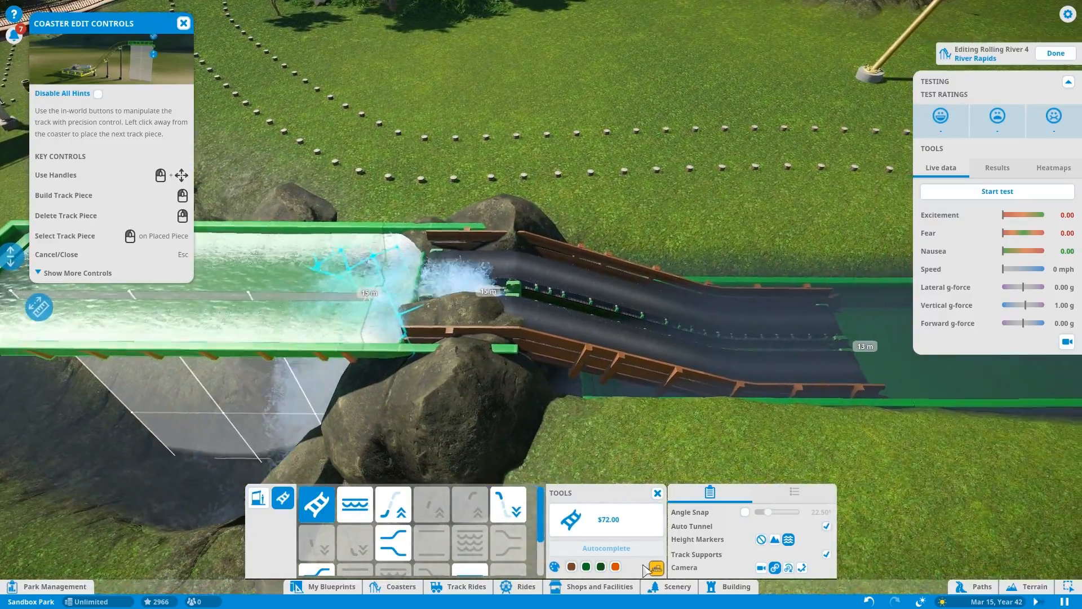
{"action": "left_click", "coordinate": [430, 503]}
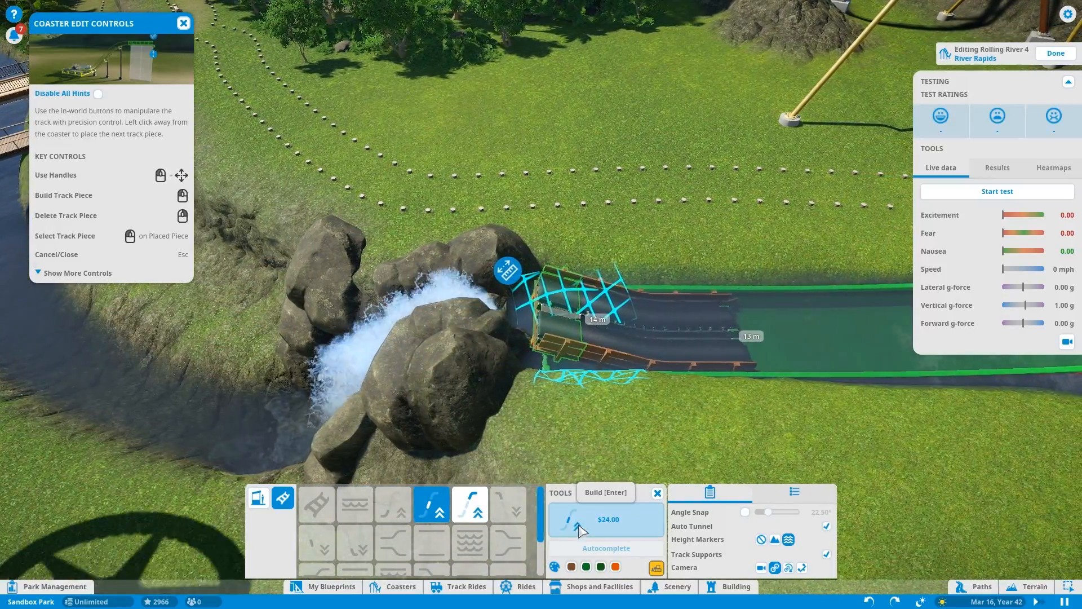
{"action": "left_click", "coordinate": [469, 504]}
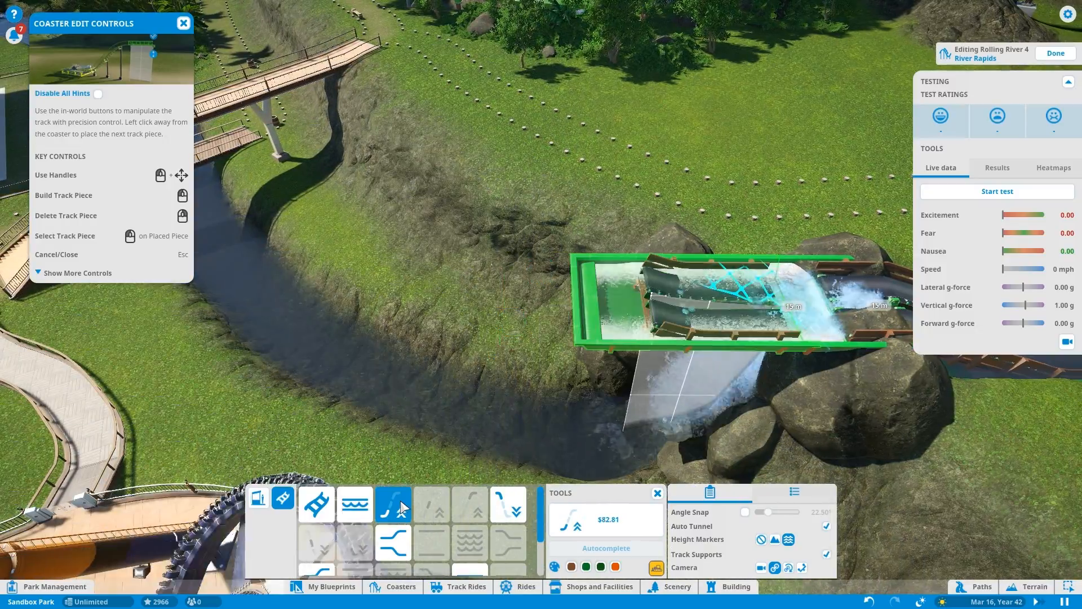
- Extend the track down the hill and try a Conveyor Belt Lift Hill Start piece
{"action": "left_click", "coordinate": [507, 504]}
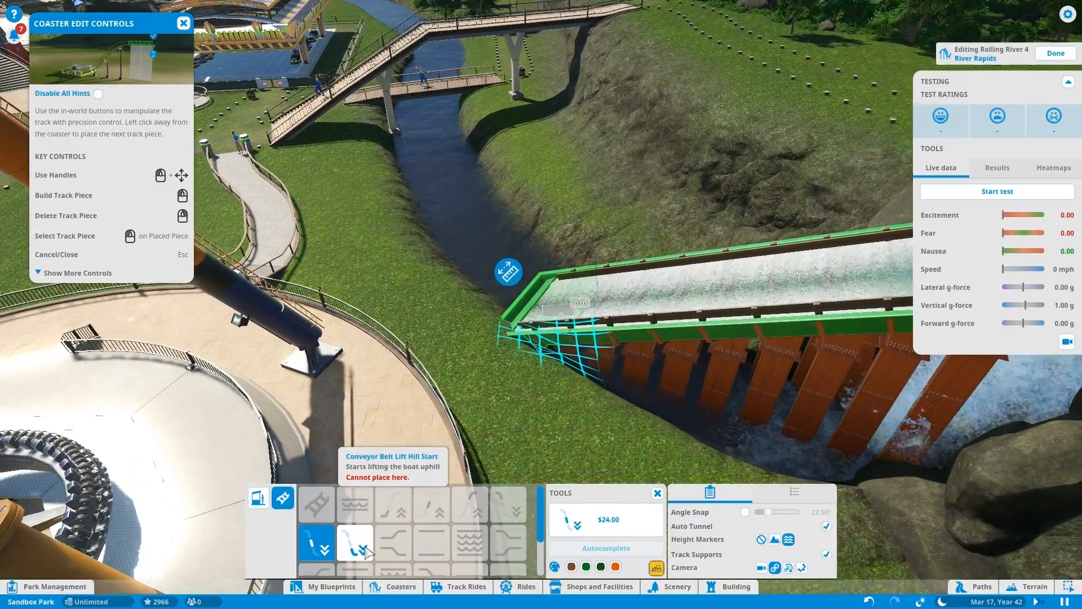
{"action": "left_click", "coordinate": [354, 542]}
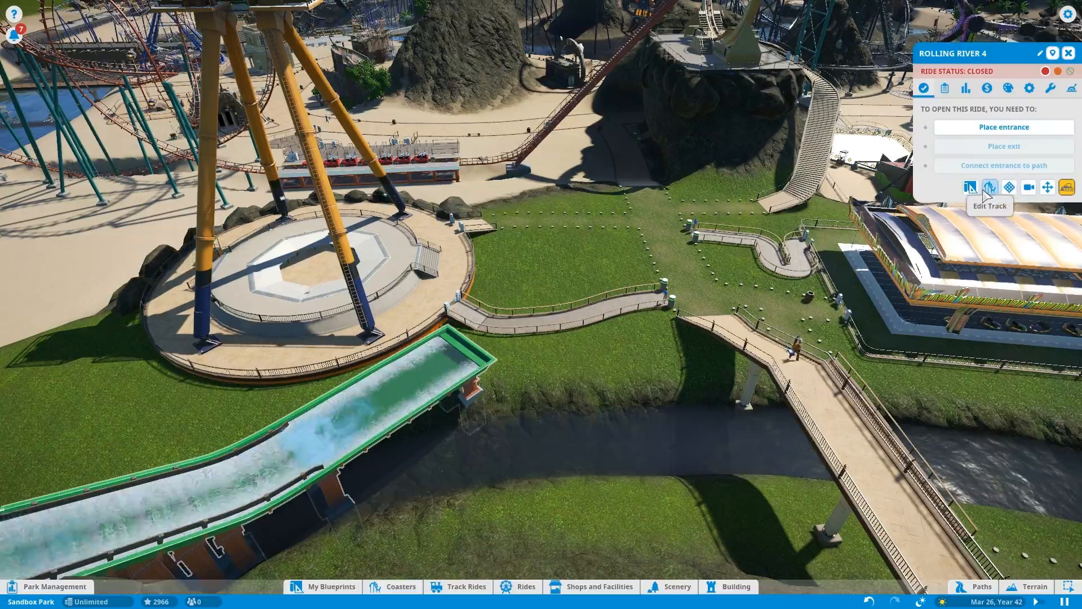
- Reopen Rolling River 4's track and start a Standard Width Rapids Section near the platform
{"action": "left_click", "coordinate": [989, 187]}
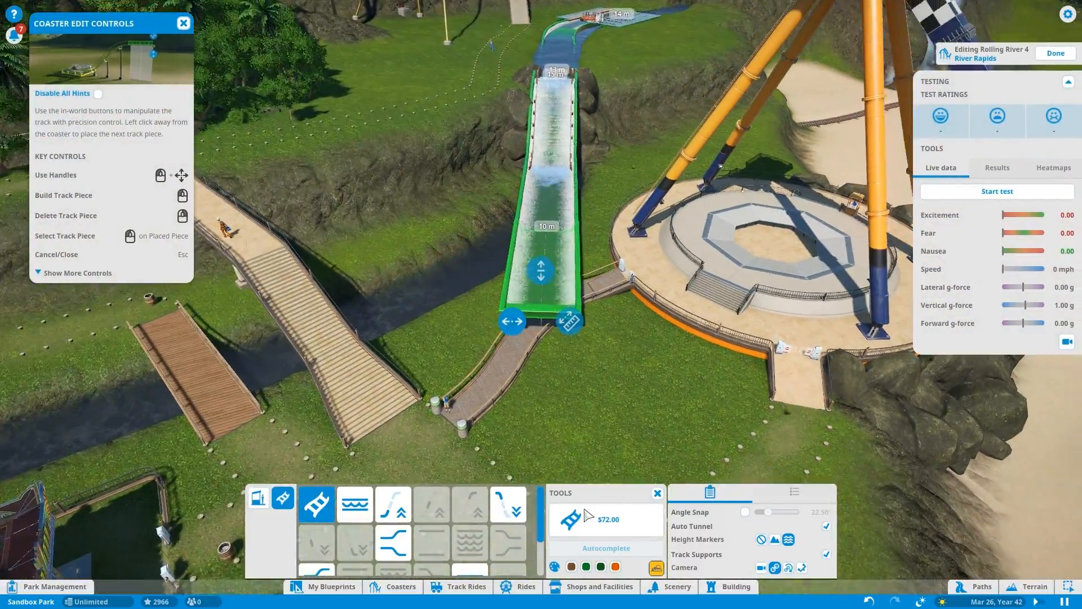
{"action": "left_click", "coordinate": [392, 543]}
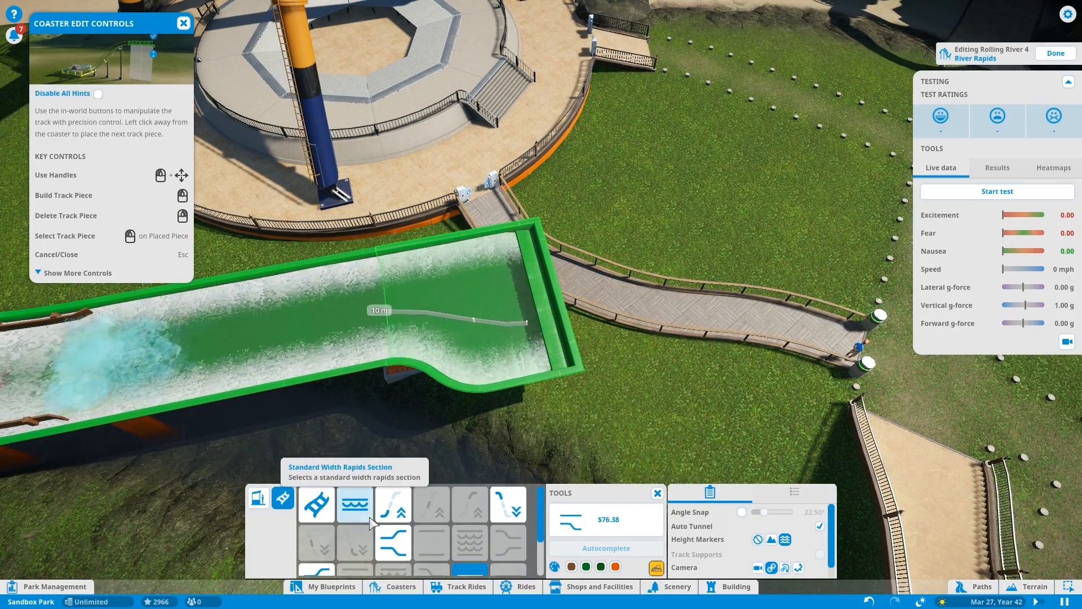
{"action": "left_click", "coordinate": [314, 503]}
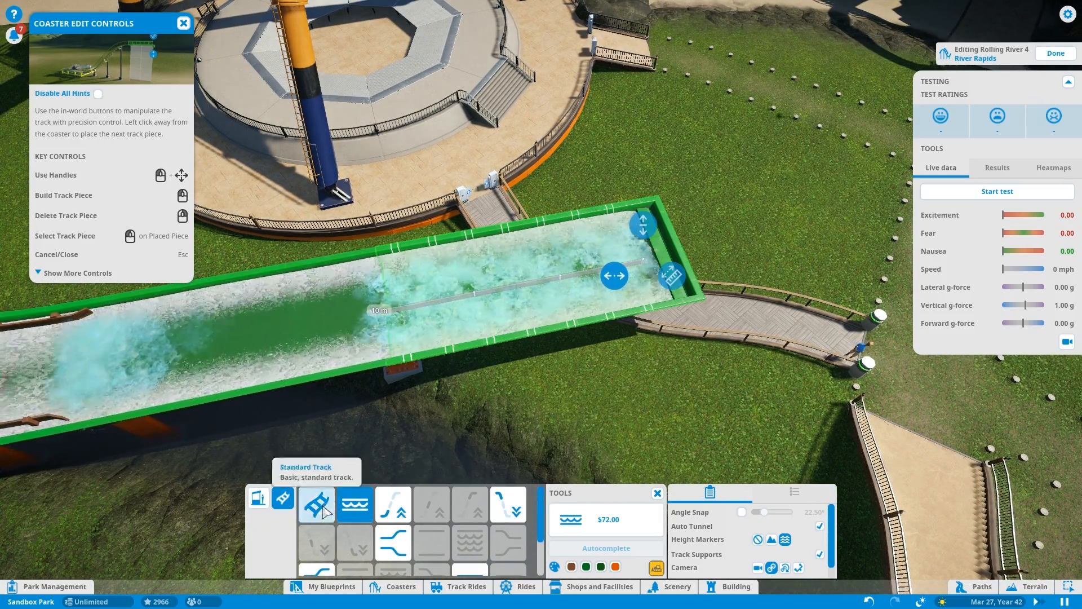